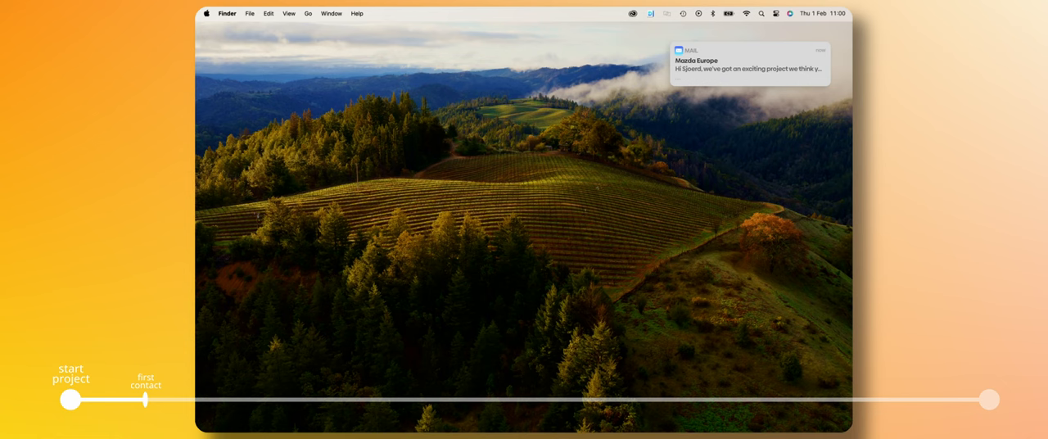
# Open the newly arrived client email about the project from the notification banner
pyautogui.click(750, 62)
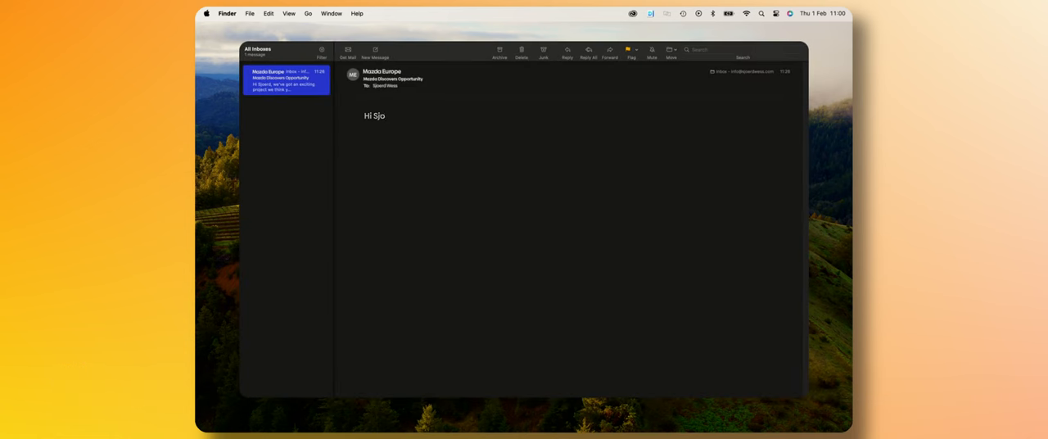